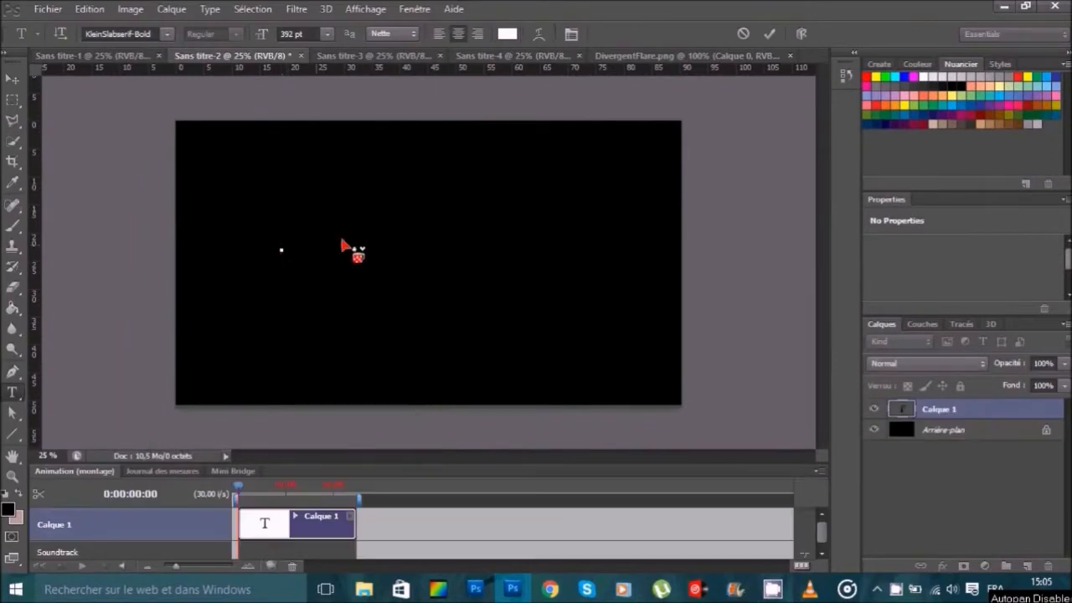
# Step: Place the large white slab-serif word INSURGENT on the black canvas and start a smaller second text layer above it
pyautogui.click(281, 226)
pyautogui.write('T')
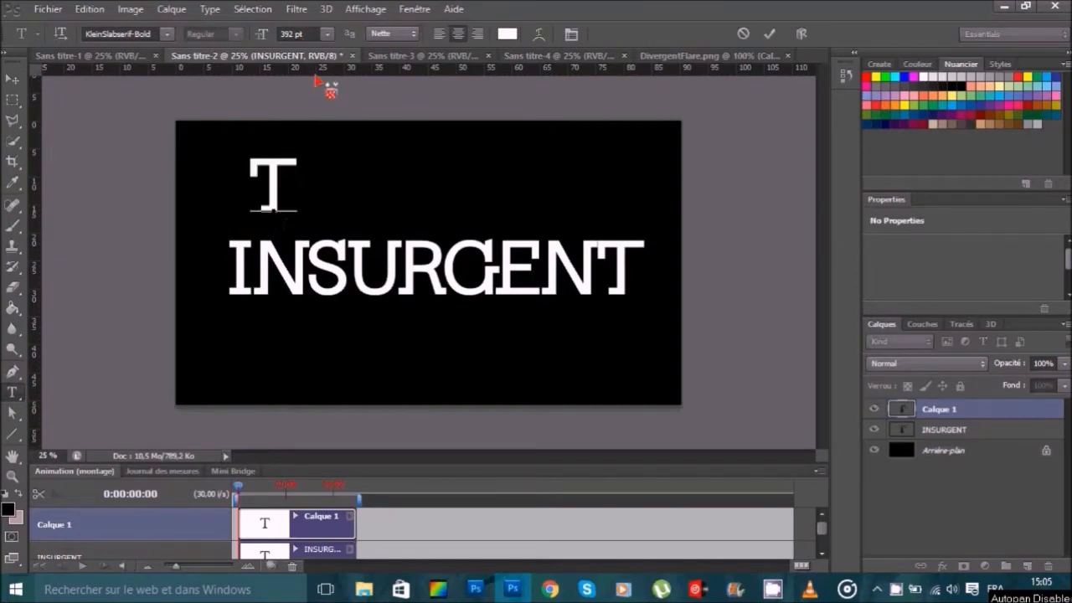
pyautogui.moveTo(315, 182)
pyautogui.write('52')
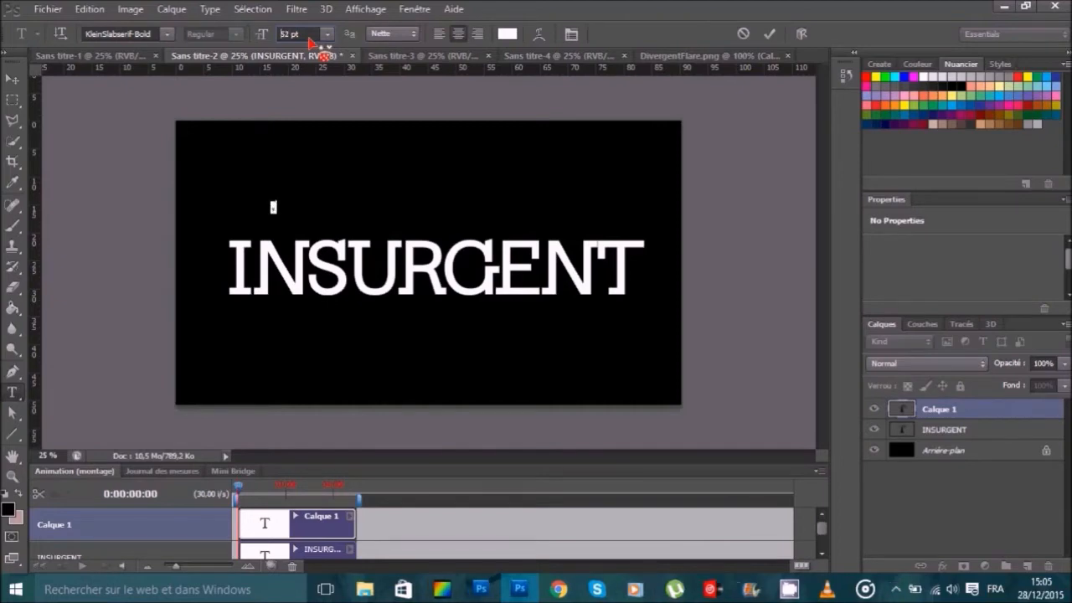
pyautogui.write('72')
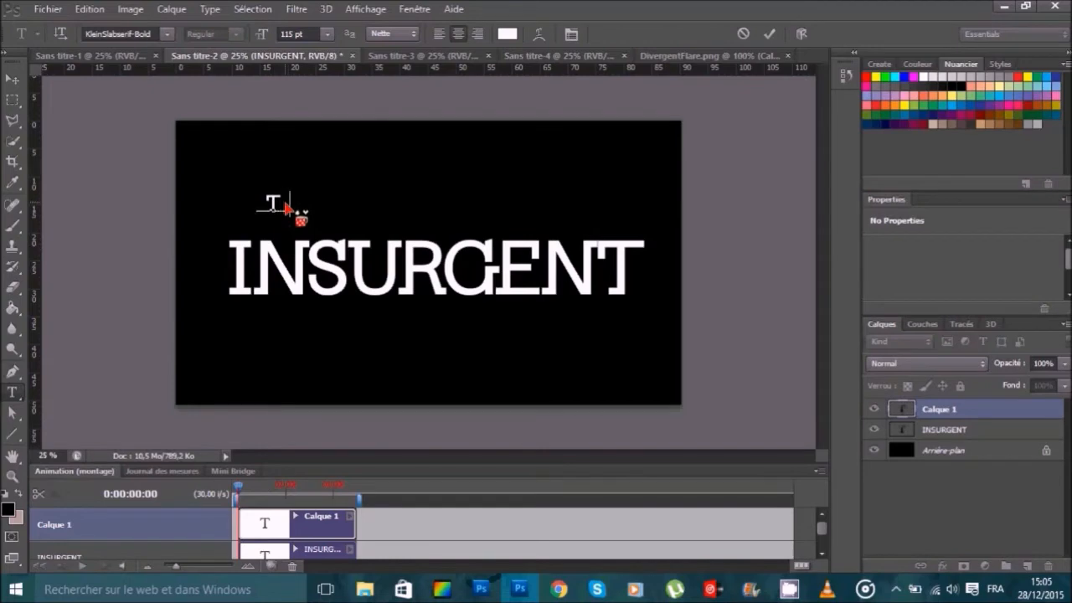
# Step: Enter the letter-spaced line THE DIVERGENT SERIES and position it centred above INSURGENT
pyautogui.write('The')
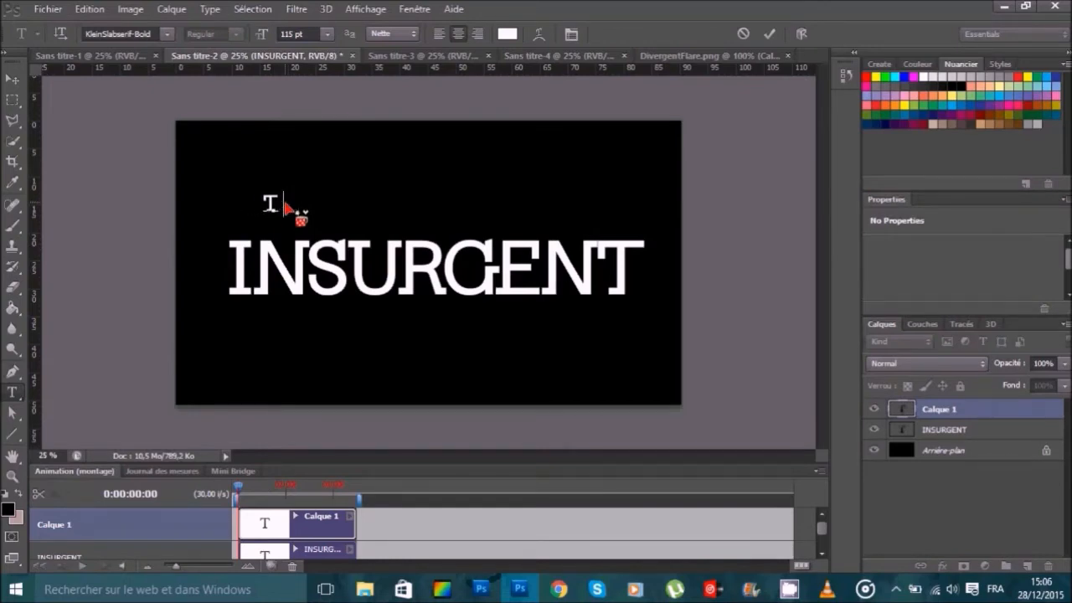
pyautogui.write('THE')
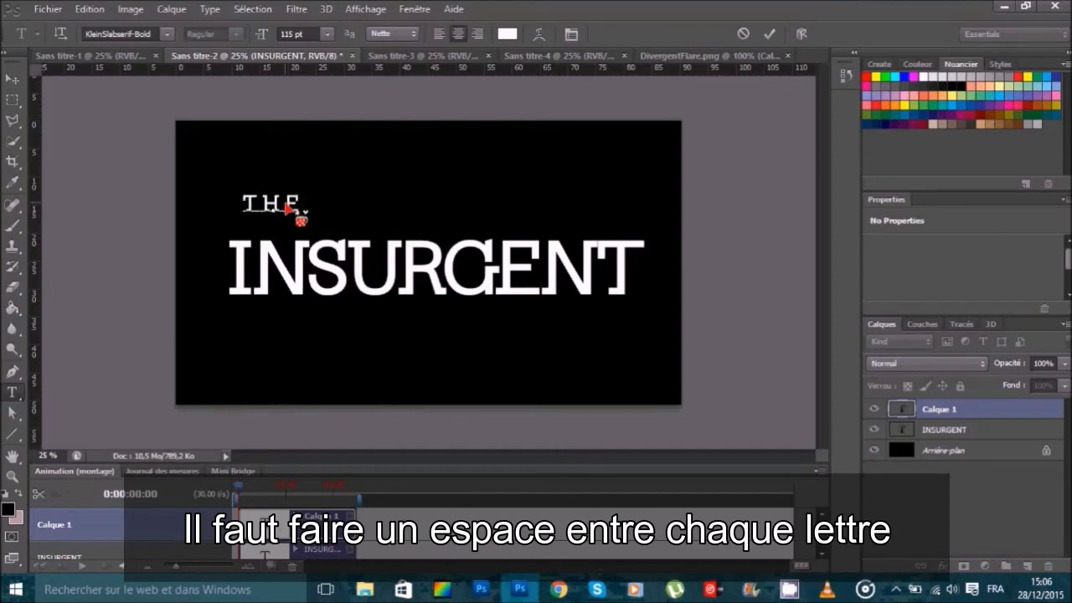
pyautogui.write('D')
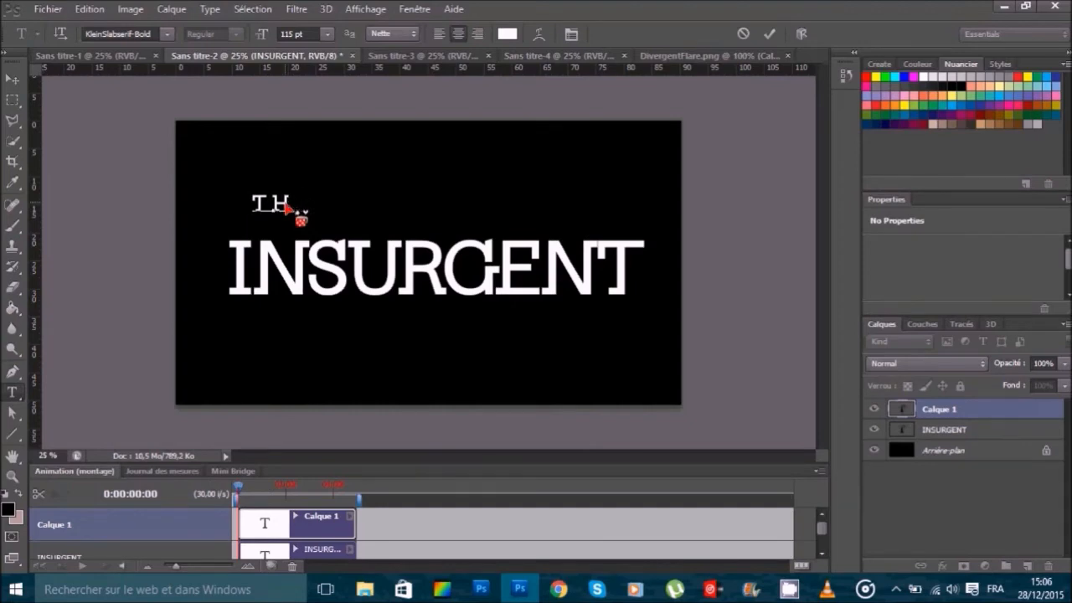
pyautogui.write('E')
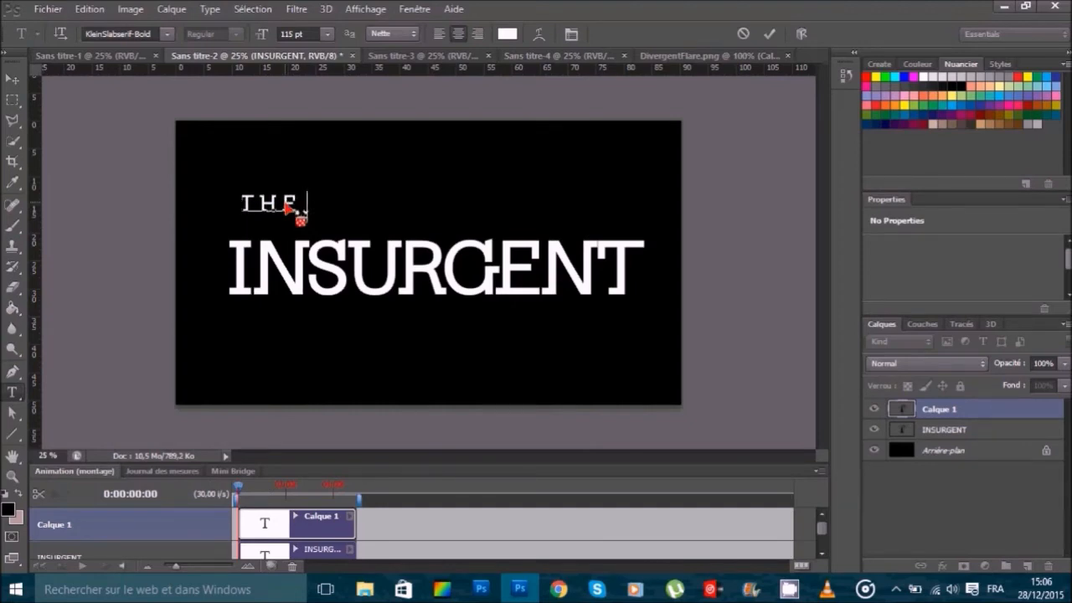
pyautogui.write('DIV')
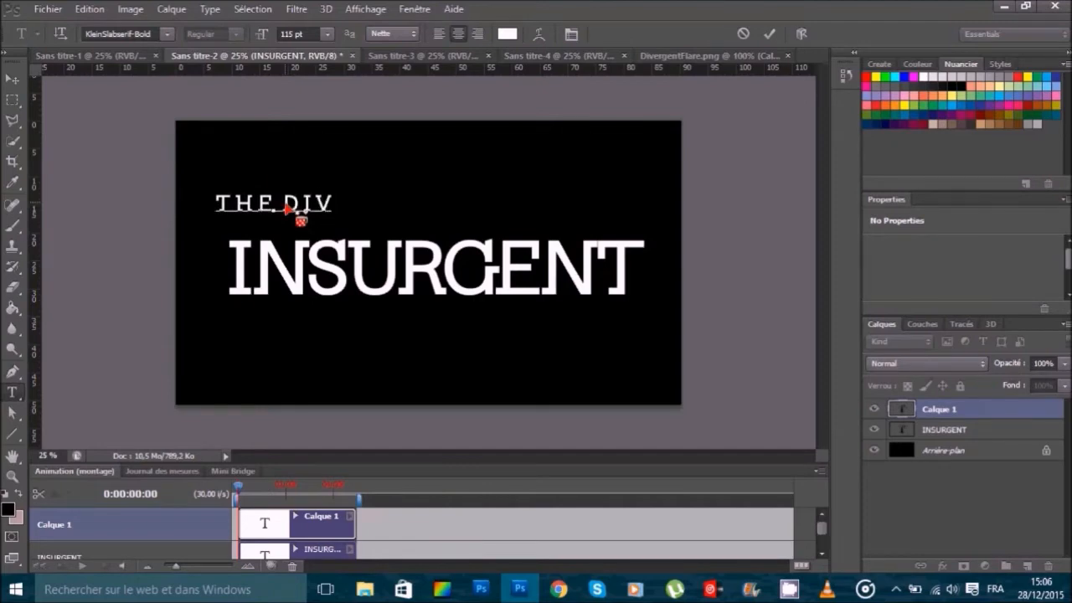
pyautogui.write('ERGENT')
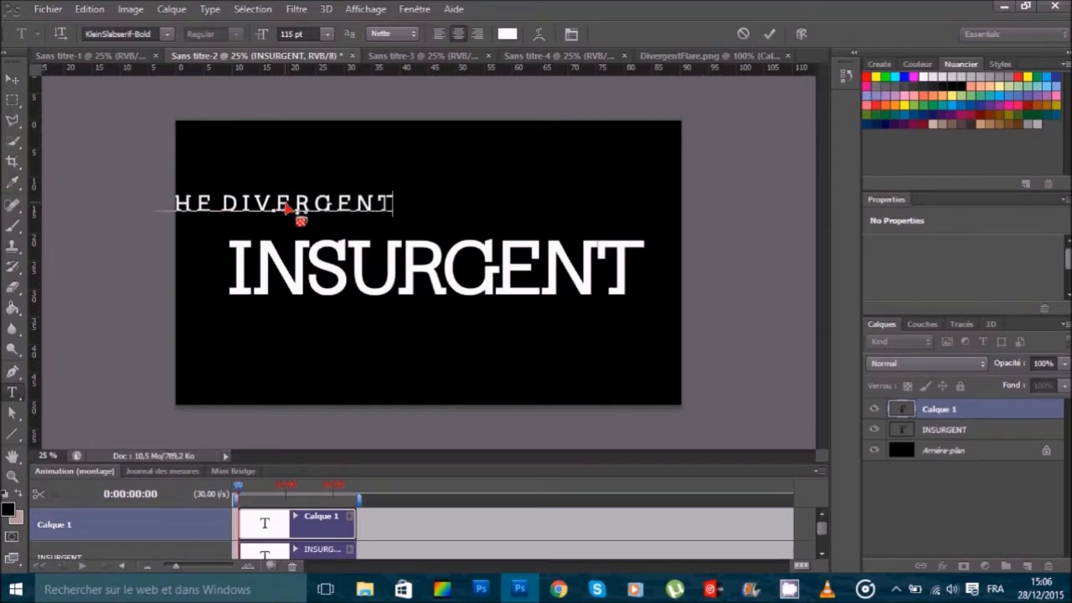
pyautogui.write('SERIES')
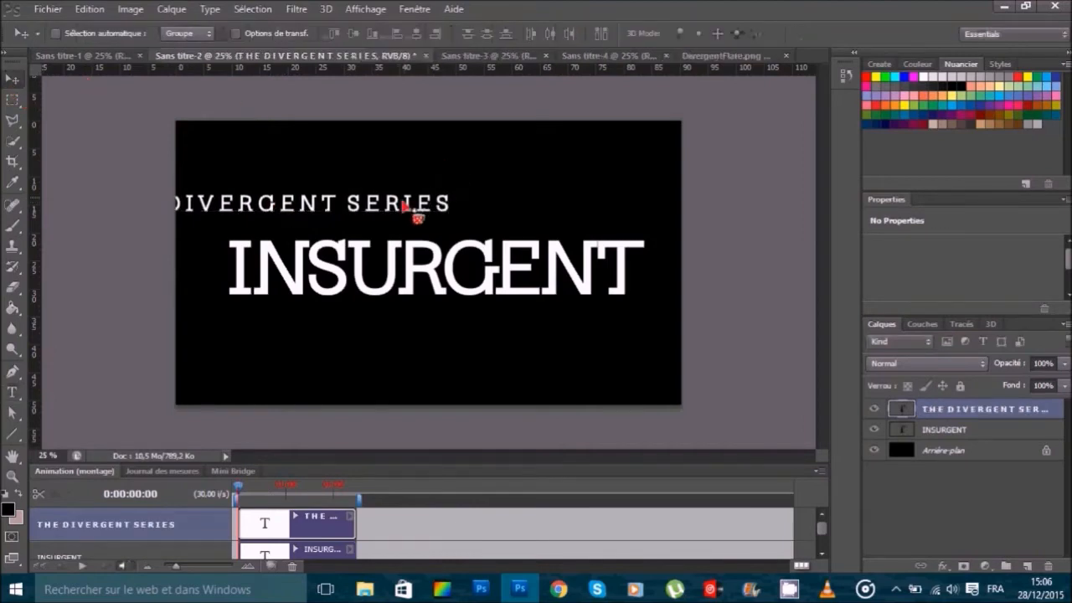
pyautogui.moveTo(402, 204); pyautogui.dragTo(545, 216)
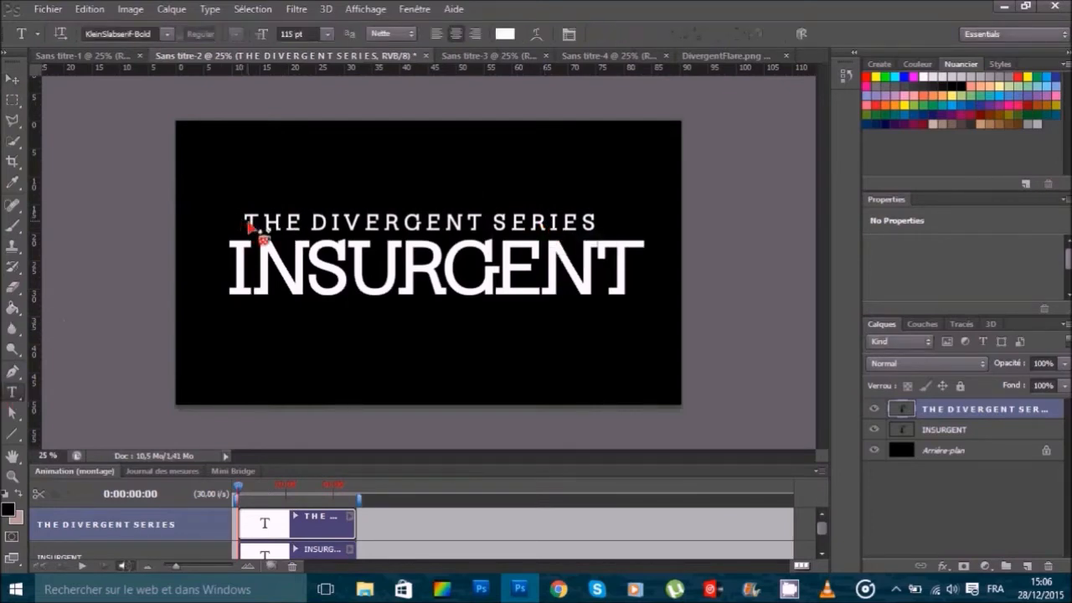
# Step: Reduce the point size of THE DIVERGENT SERIES so it spans the middle of INSURGENT
pyautogui.tripleClick(417, 221)
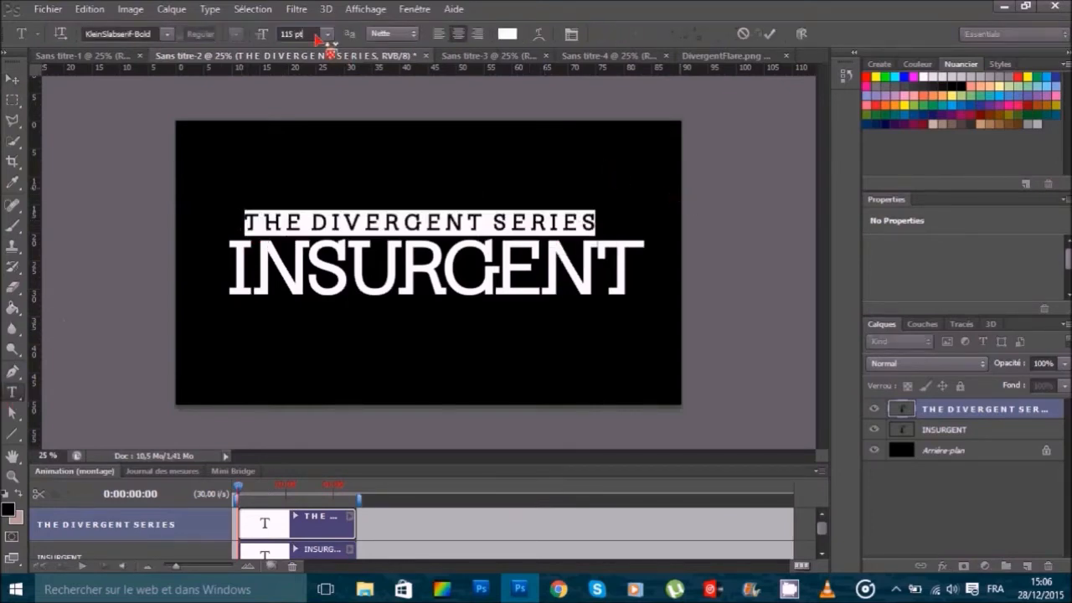
pyautogui.click(325, 33)
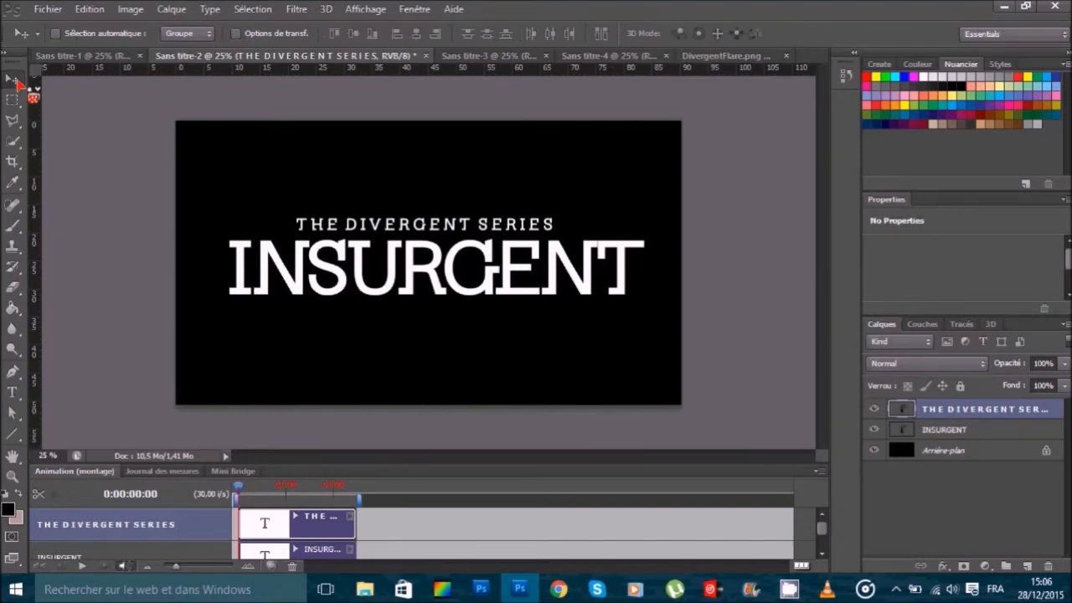
pyautogui.moveTo(942, 449)
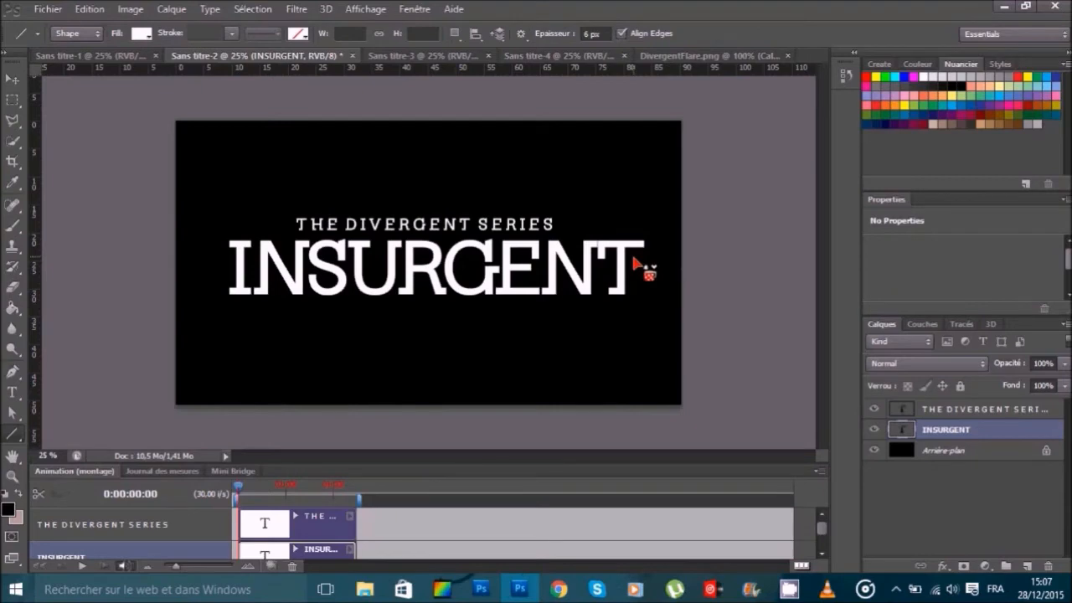
pyautogui.moveTo(640, 268)
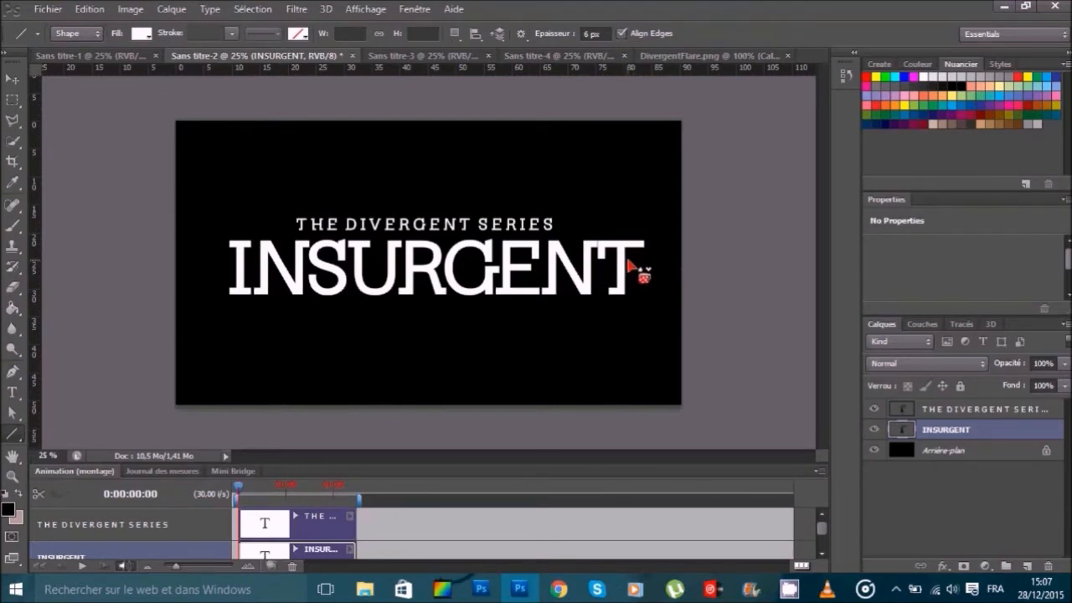
pyautogui.moveTo(20, 272)
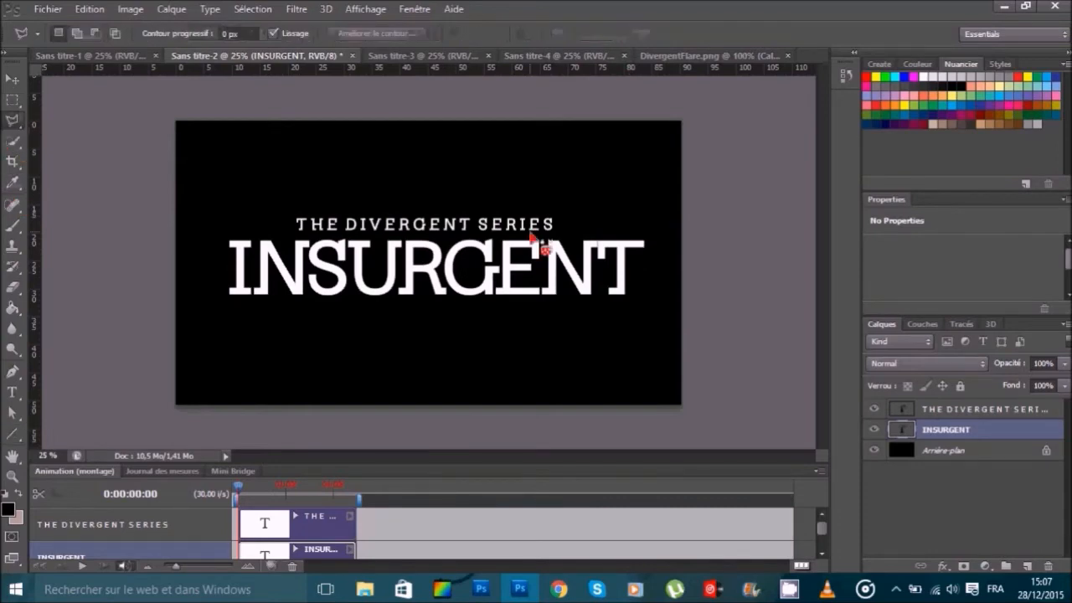
pyautogui.moveTo(640, 268)
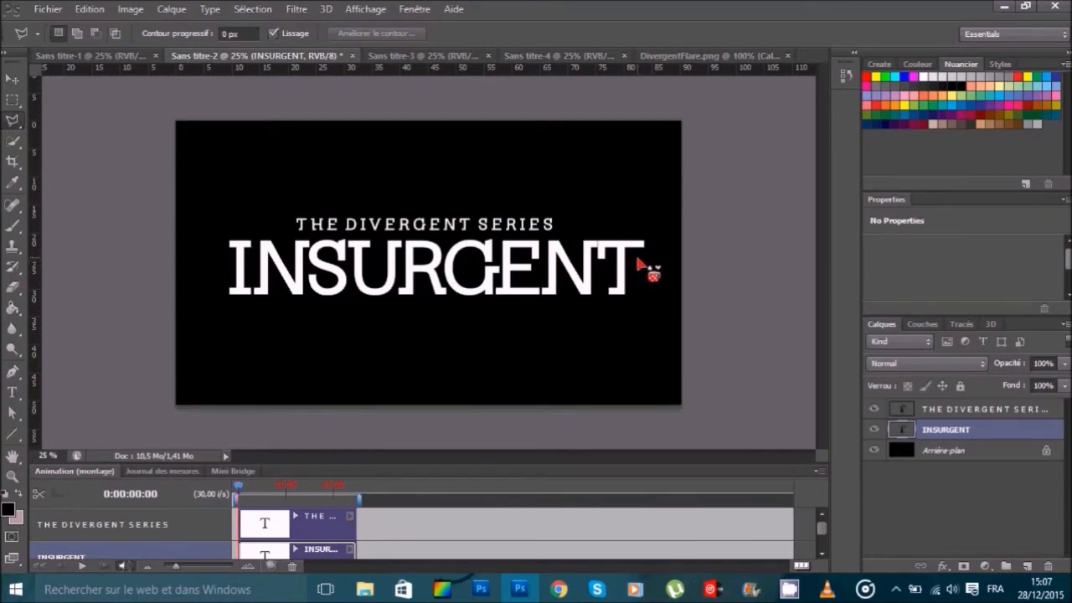
# Step: Select two thin slices across the INSURGENT letters to cut through them
pyautogui.moveTo(653, 268); pyautogui.dragTo(268, 299)
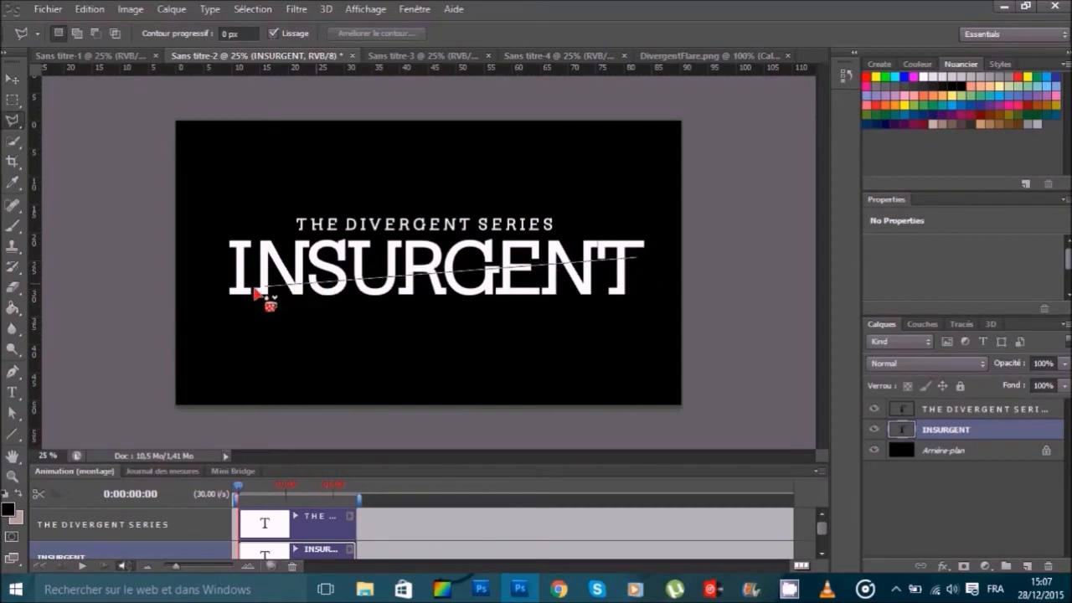
pyautogui.moveTo(238, 298)
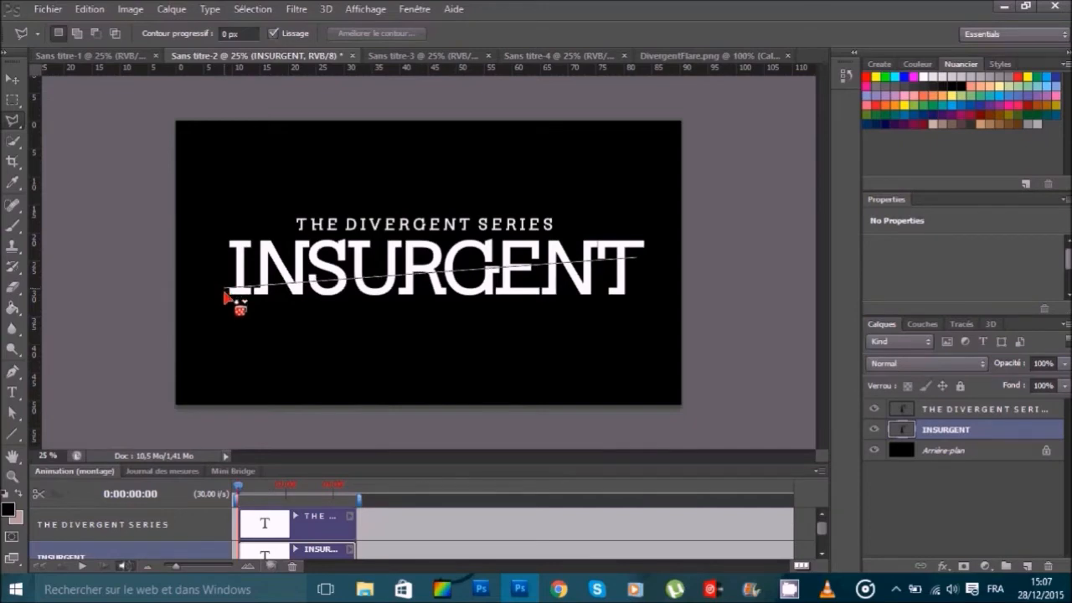
pyautogui.moveTo(233, 298); pyautogui.dragTo(636, 322)
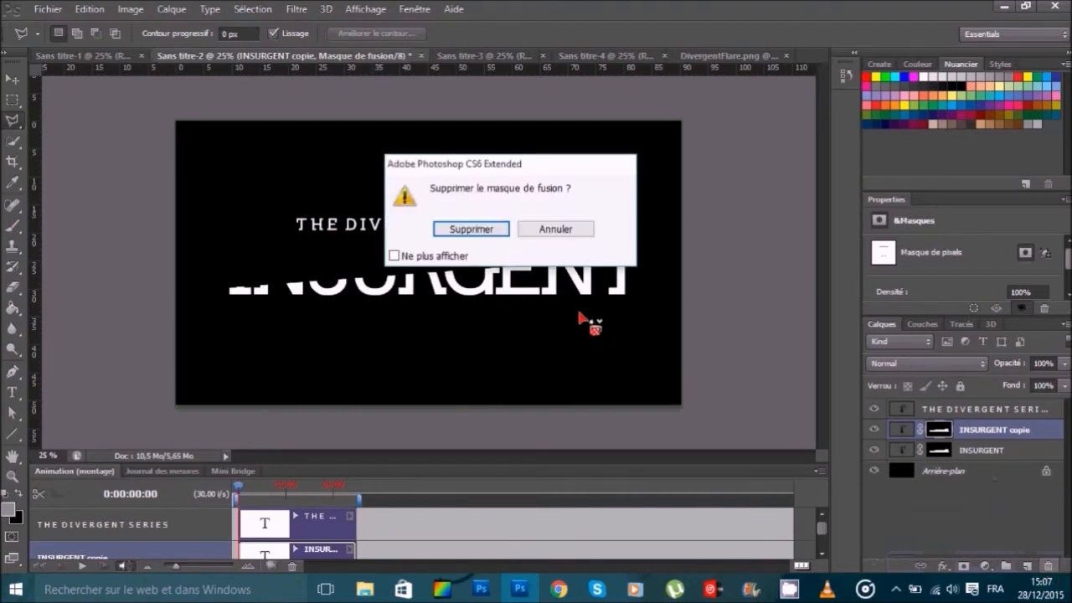
# Step: Answer the delete prompts so the INSURGENT copie layer and its sliced mask are kept
pyautogui.click(471, 228)
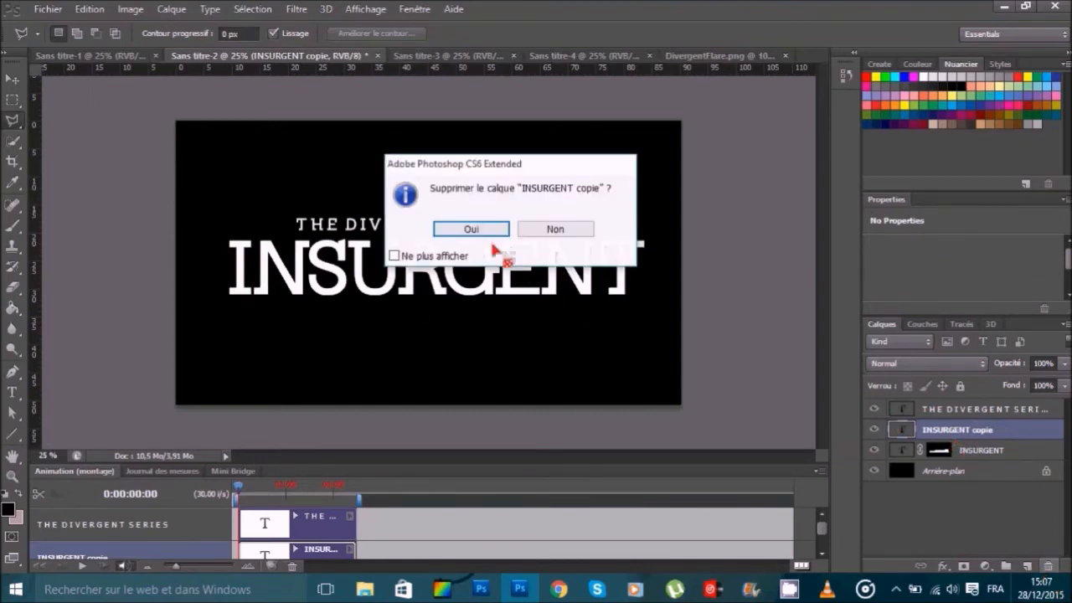
pyautogui.click(471, 228)
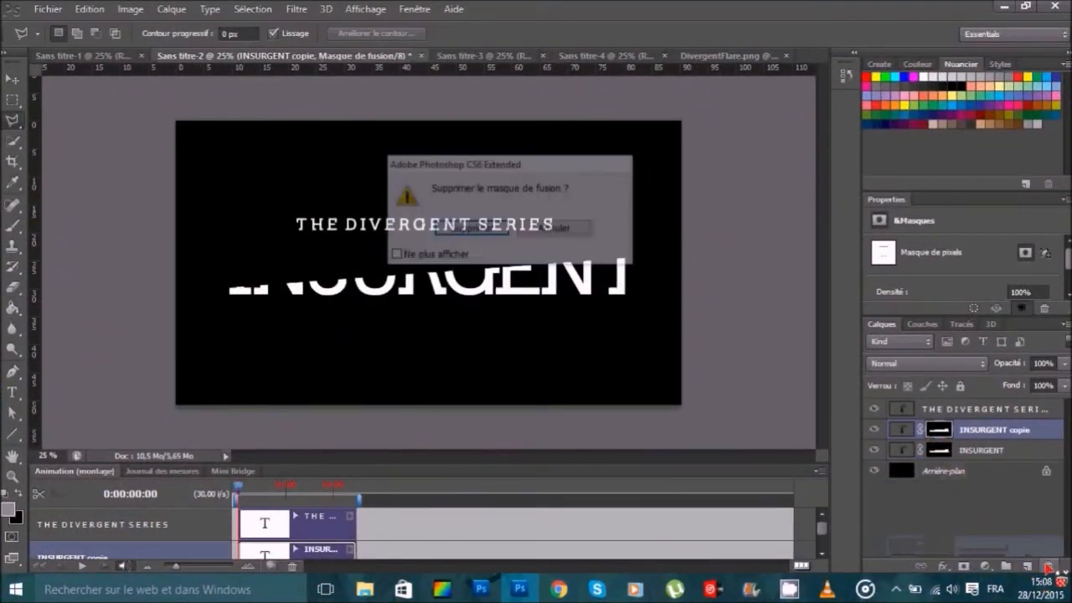
pyautogui.click(555, 228)
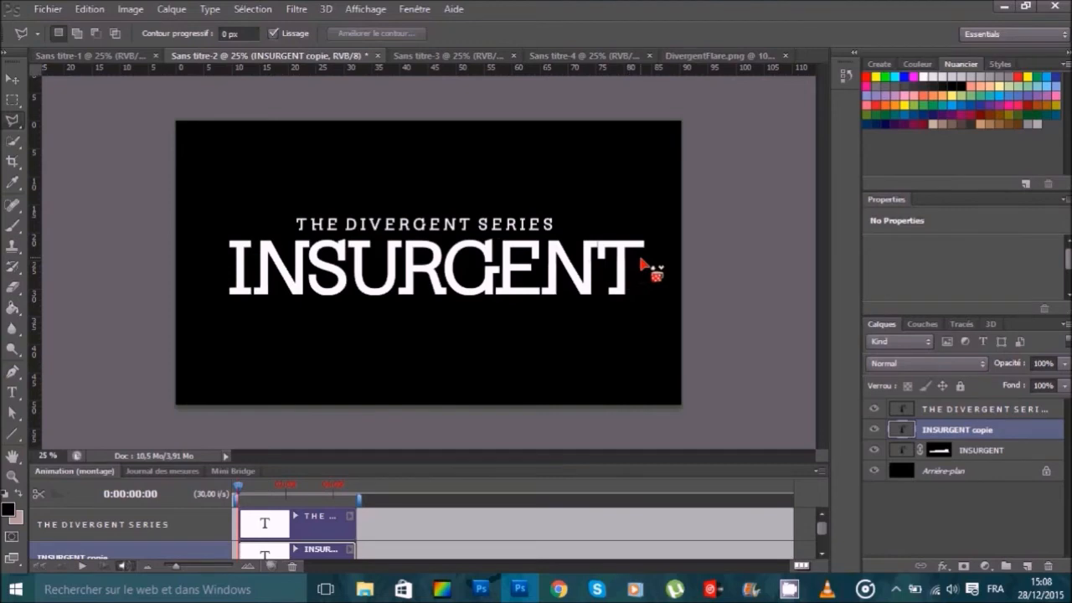
# Step: Trace a thin diagonal polygonal lasso selection rising across INSURGENT for the copy layer's mask
pyautogui.moveTo(653, 268); pyautogui.dragTo(489, 285)
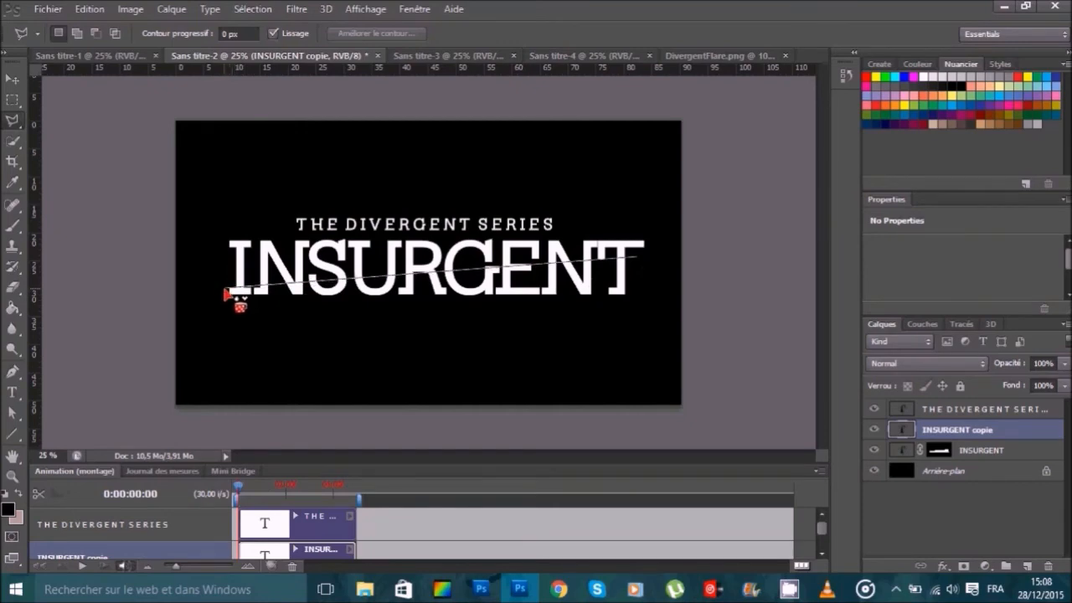
pyautogui.moveTo(238, 298); pyautogui.dragTo(623, 171)
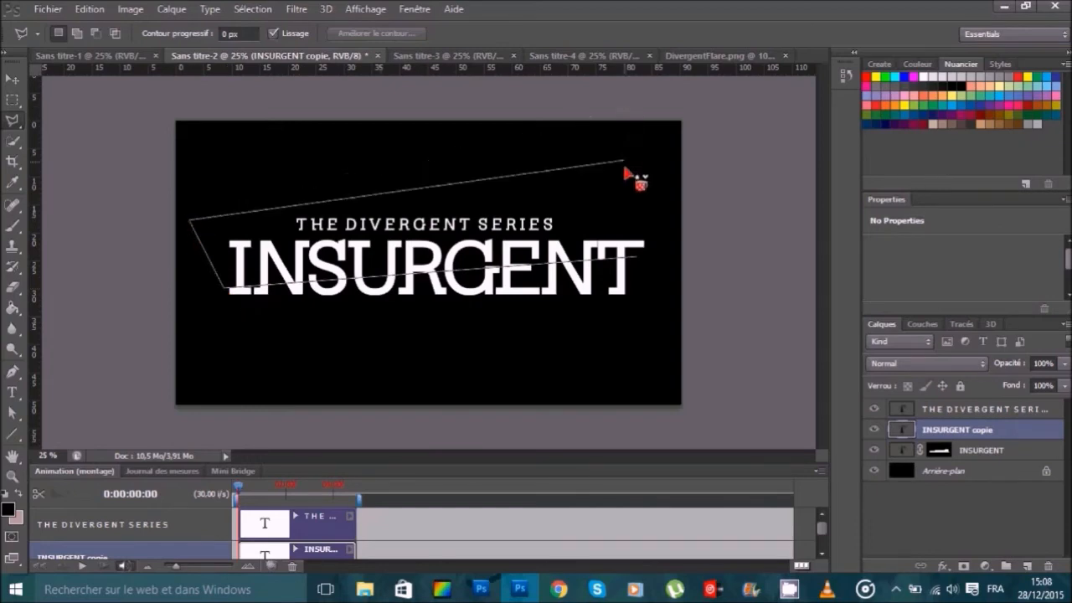
pyautogui.moveTo(623, 171); pyautogui.dragTo(667, 258)
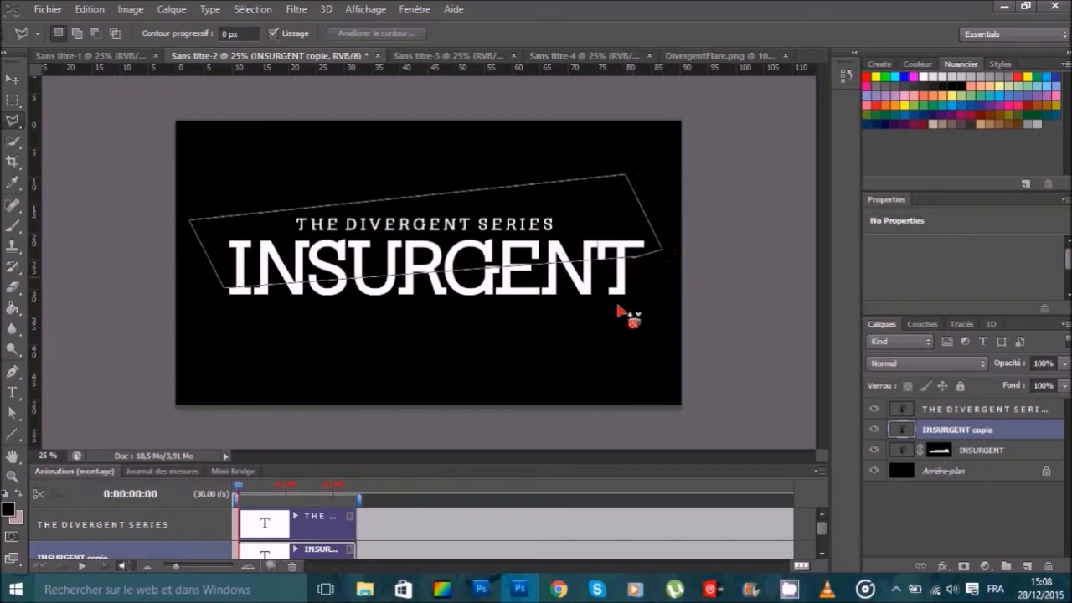
pyautogui.moveTo(640, 267)
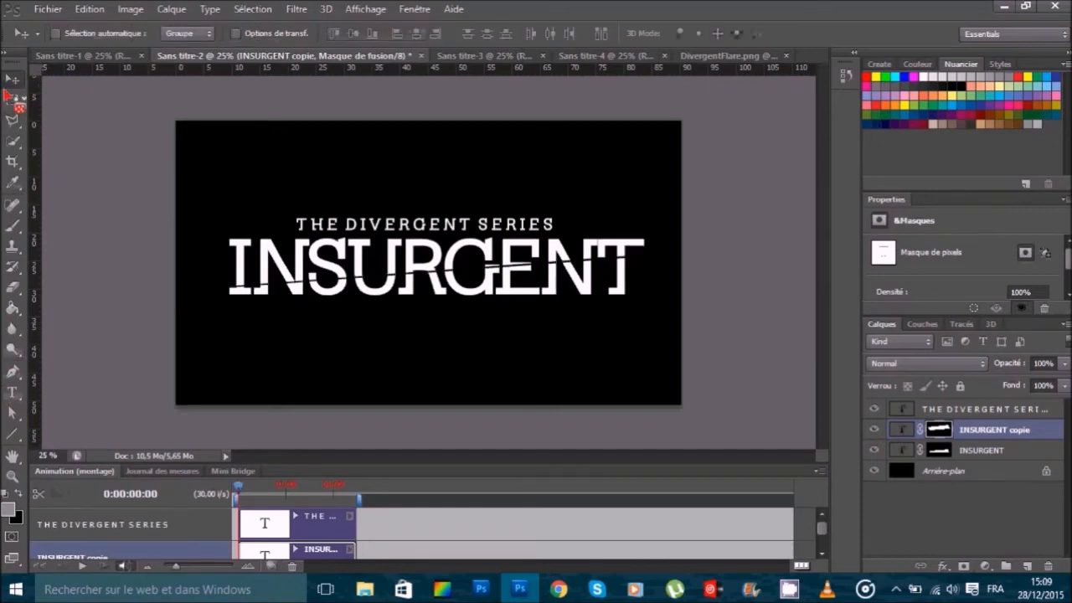
pyautogui.moveTo(13, 79)
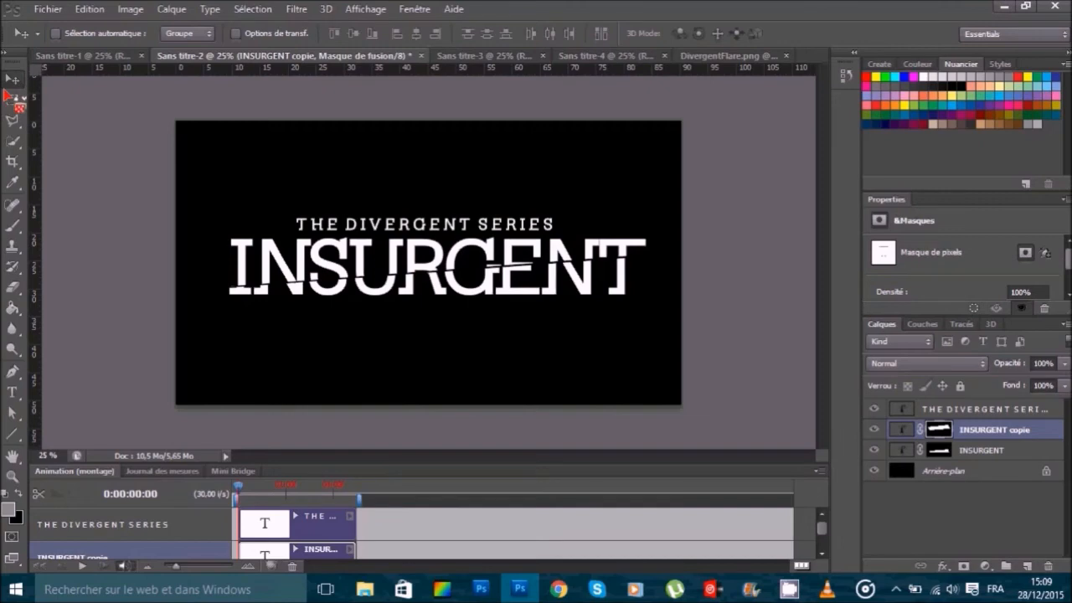
pyautogui.moveTo(268, 271)
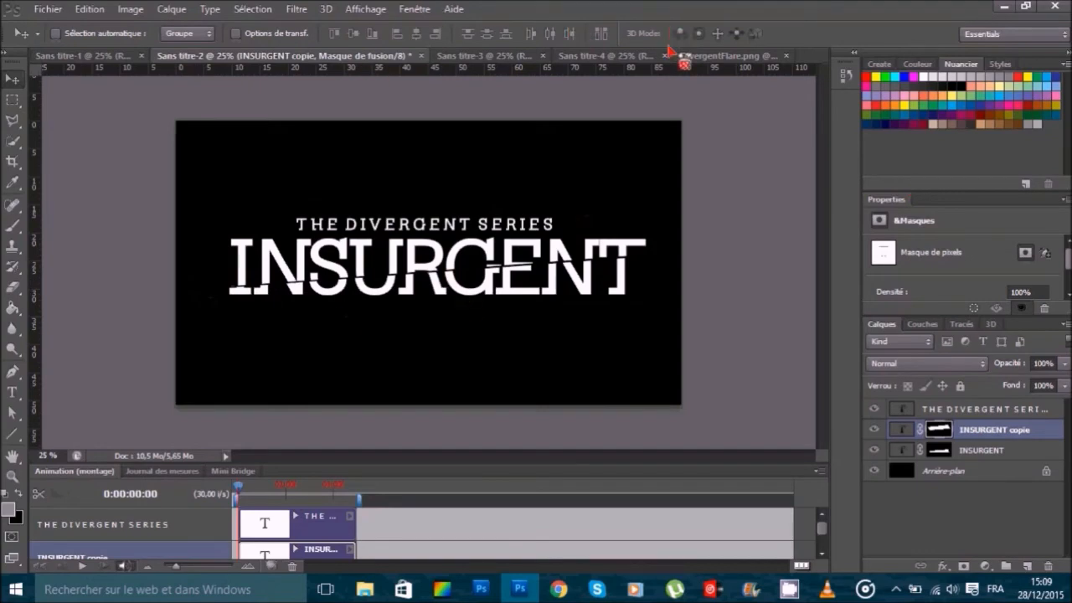
# Step: Bring the blue flare from DivergentFlare.png into the logo document
pyautogui.click(729, 56)
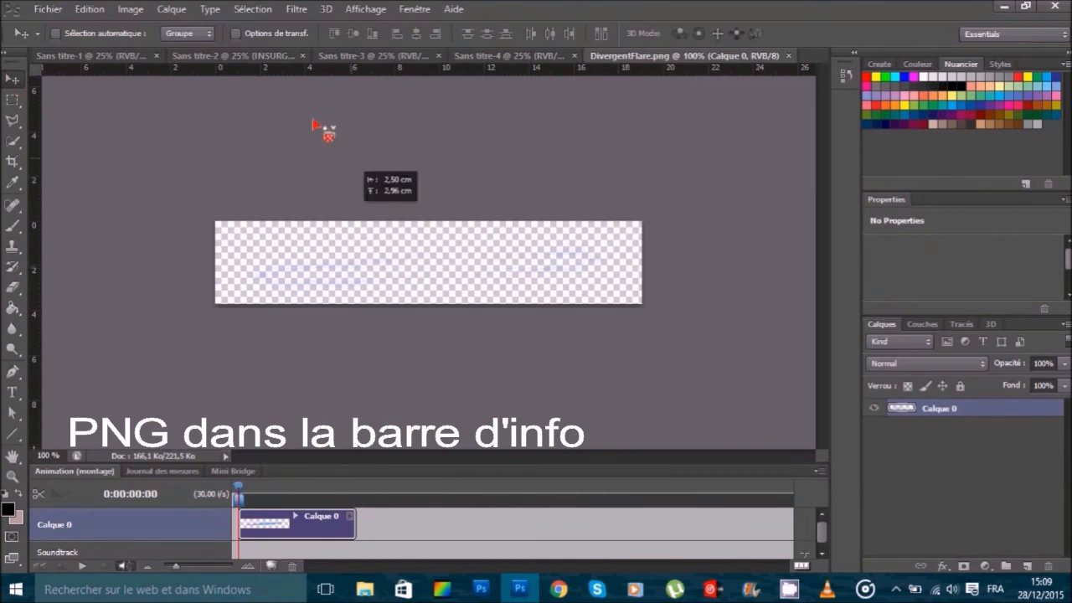
pyautogui.click(235, 56)
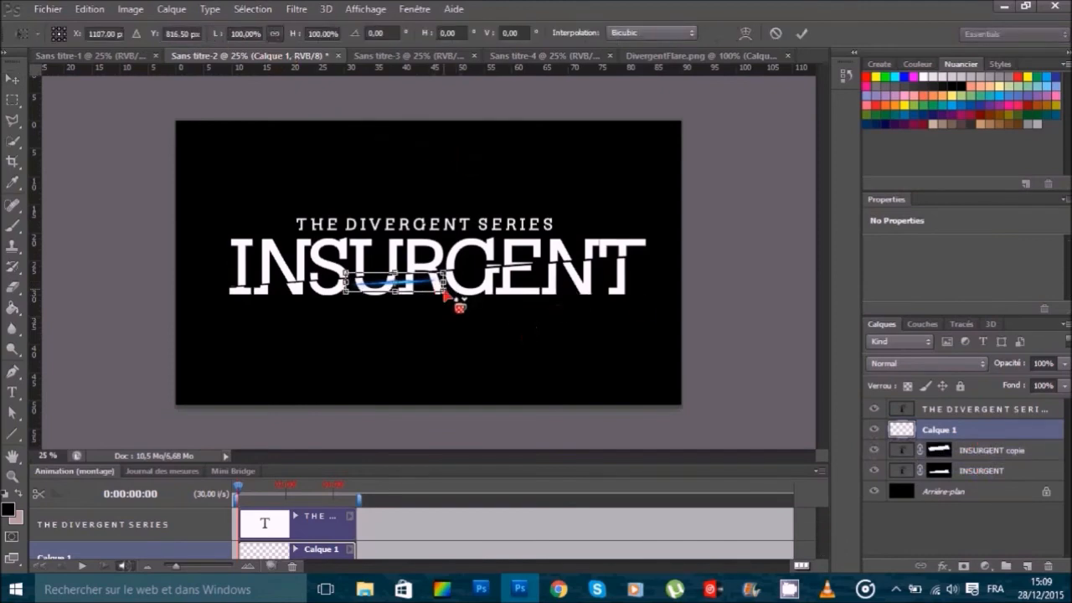
# Step: Free Transform the flare larger and tilted to span INSURGENT along the diagonal slice, then commit
pyautogui.moveTo(456, 308); pyautogui.dragTo(640, 329)
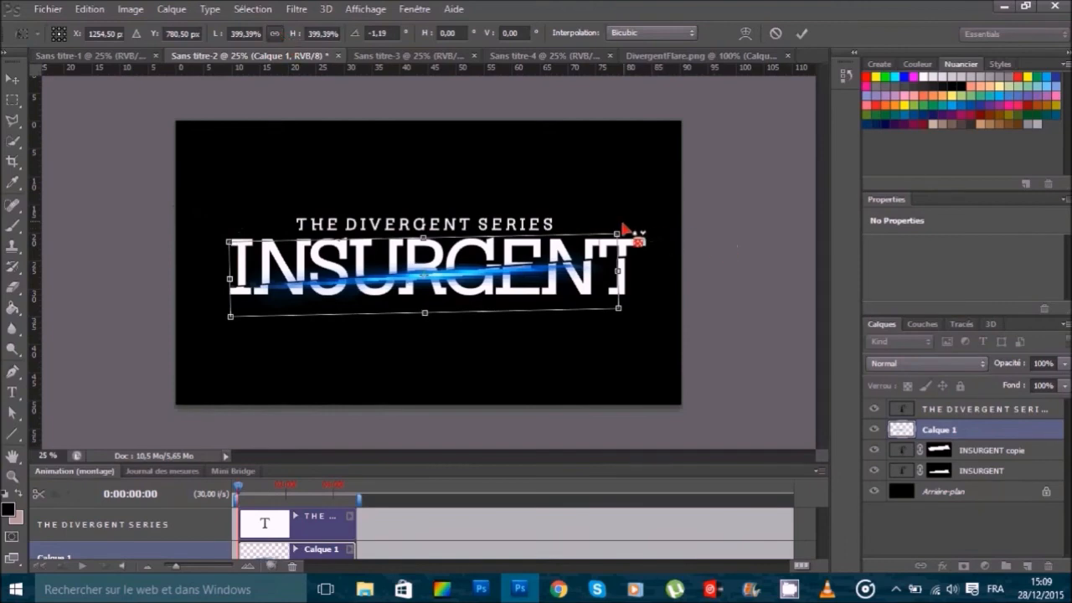
pyautogui.moveTo(640, 243); pyautogui.dragTo(679, 215)
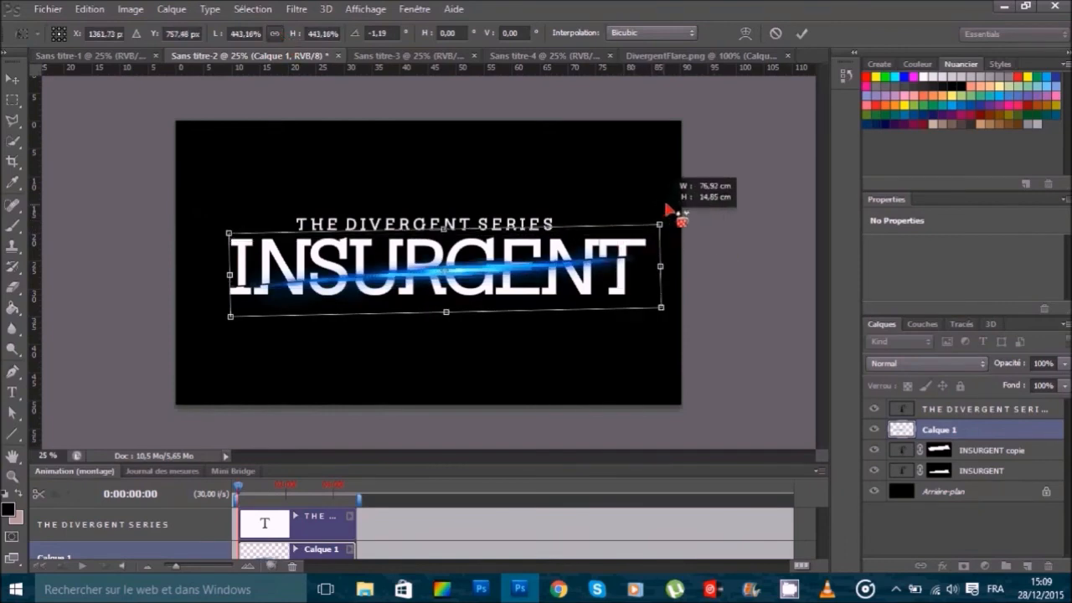
pyautogui.moveTo(670, 201); pyautogui.dragTo(696, 197)
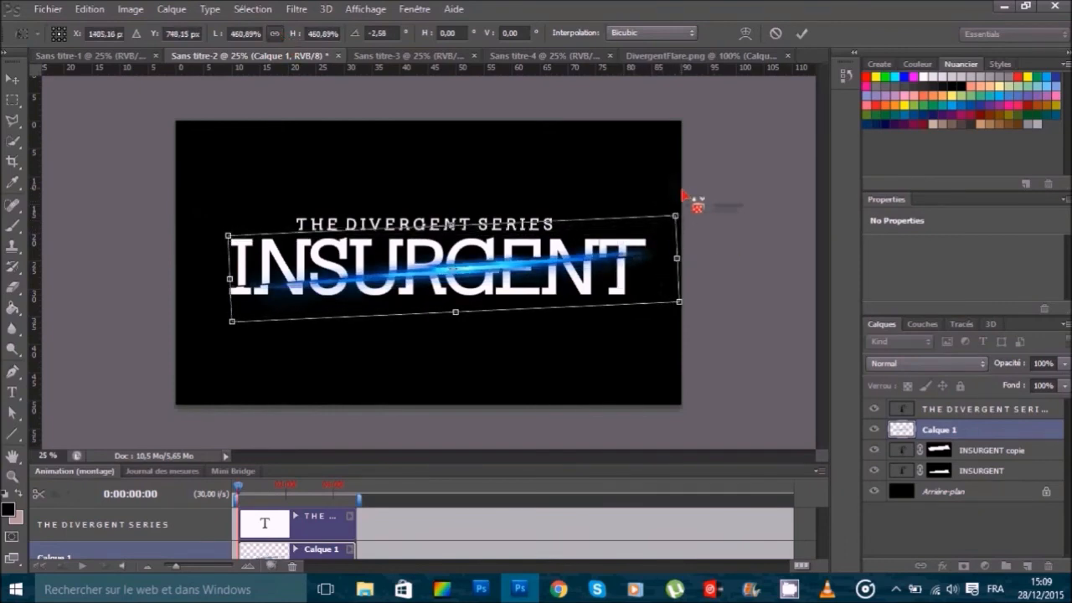
pyautogui.moveTo(684, 197); pyautogui.dragTo(686, 204)
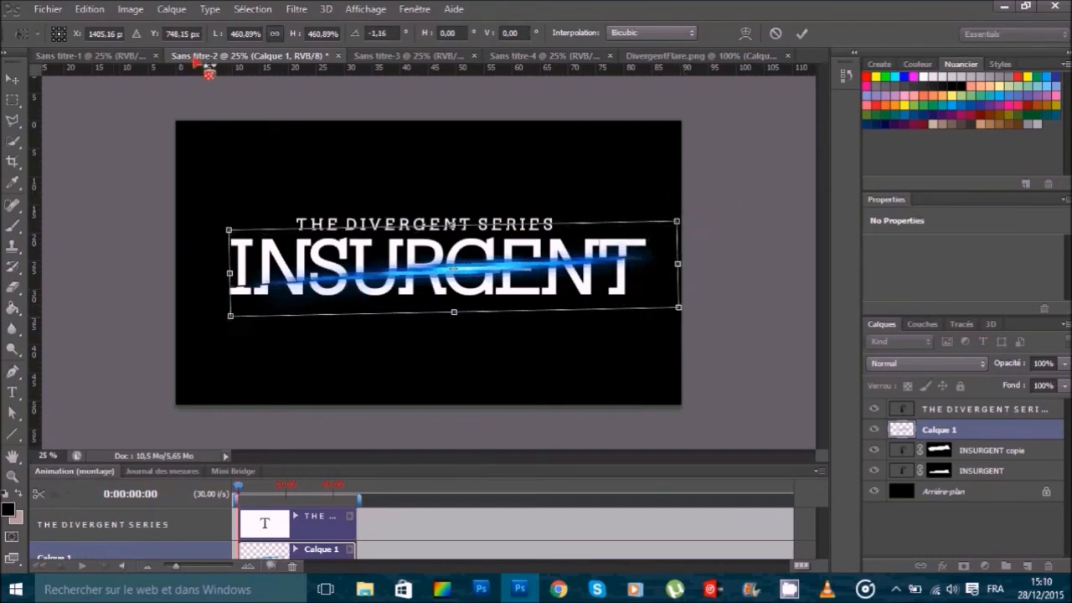
pyautogui.moveTo(233, 315); pyautogui.dragTo(218, 338)
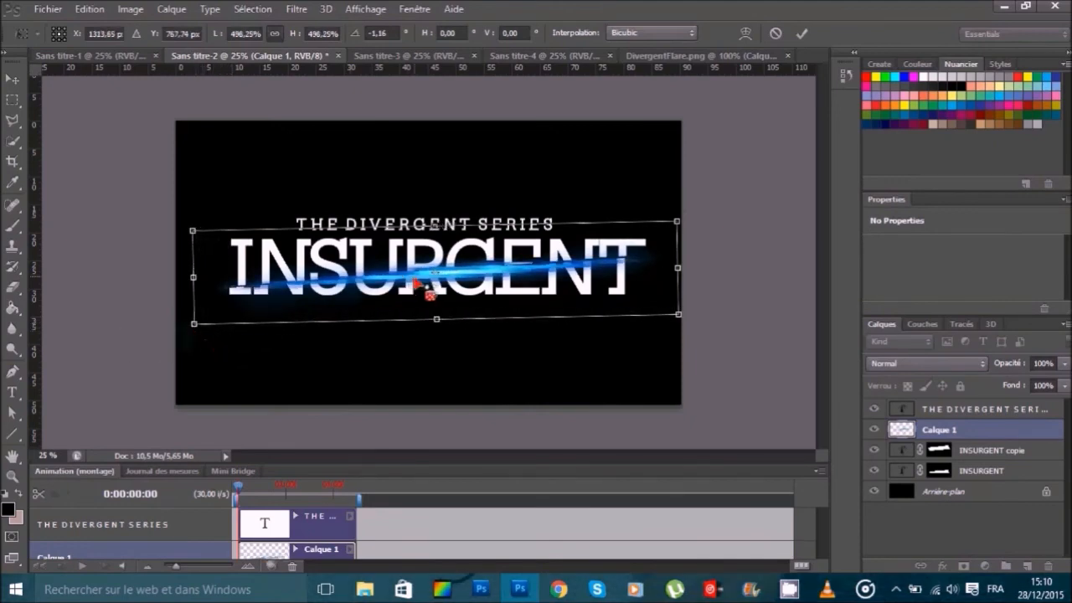
pyautogui.moveTo(419, 285); pyautogui.dragTo(436, 288)
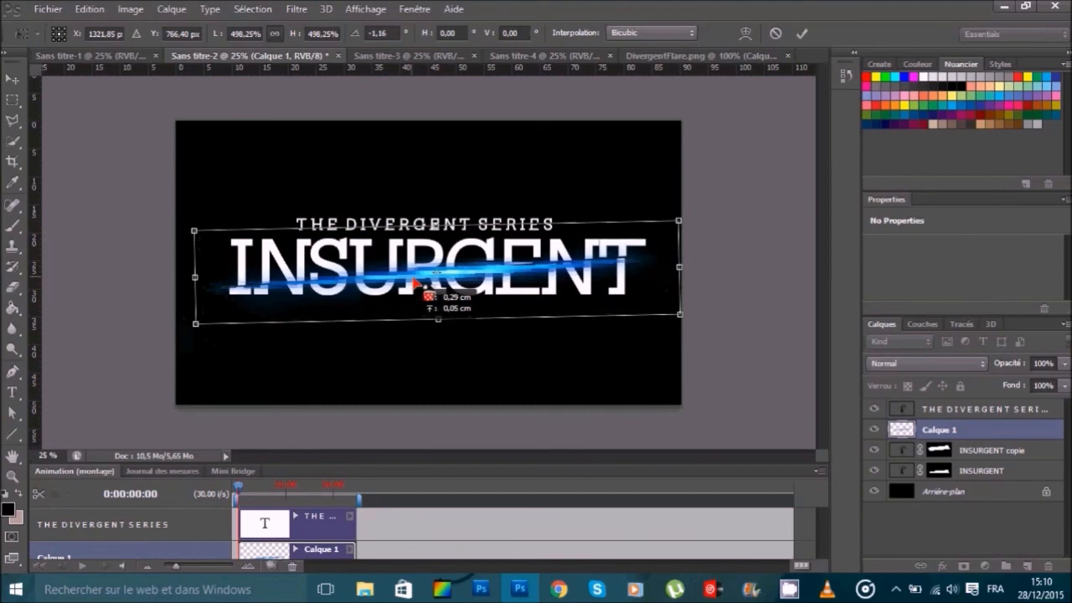
pyautogui.click(801, 33)
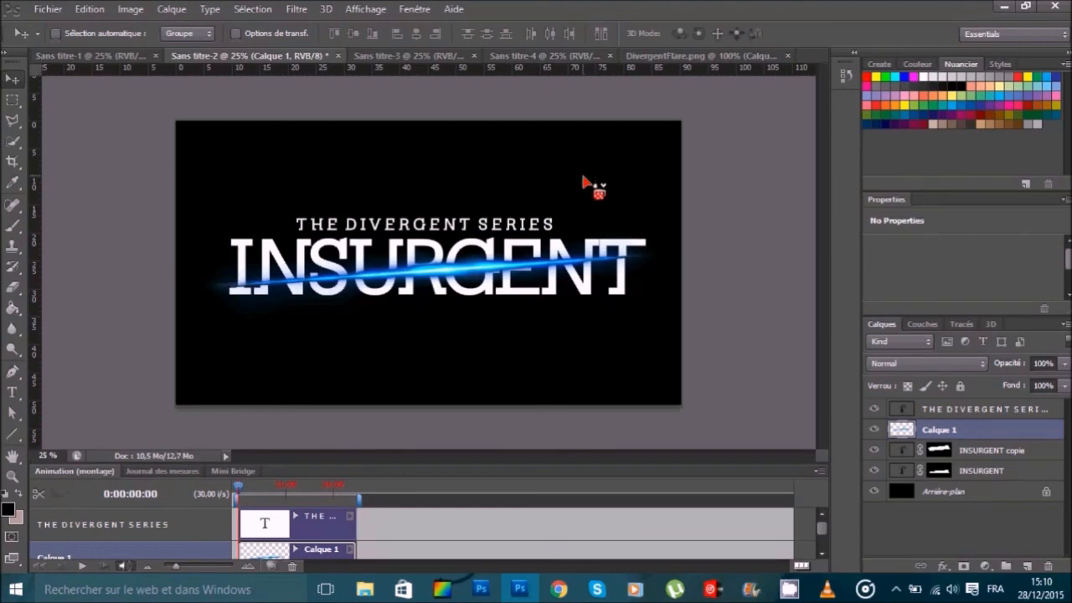
pyautogui.click(84, 56)
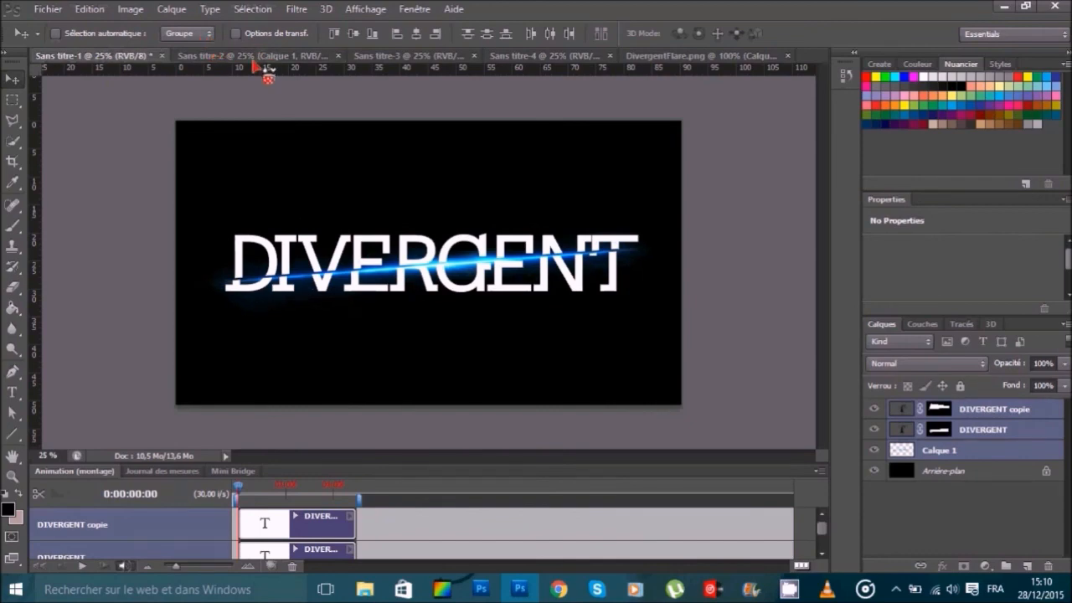
pyautogui.click(248, 55)
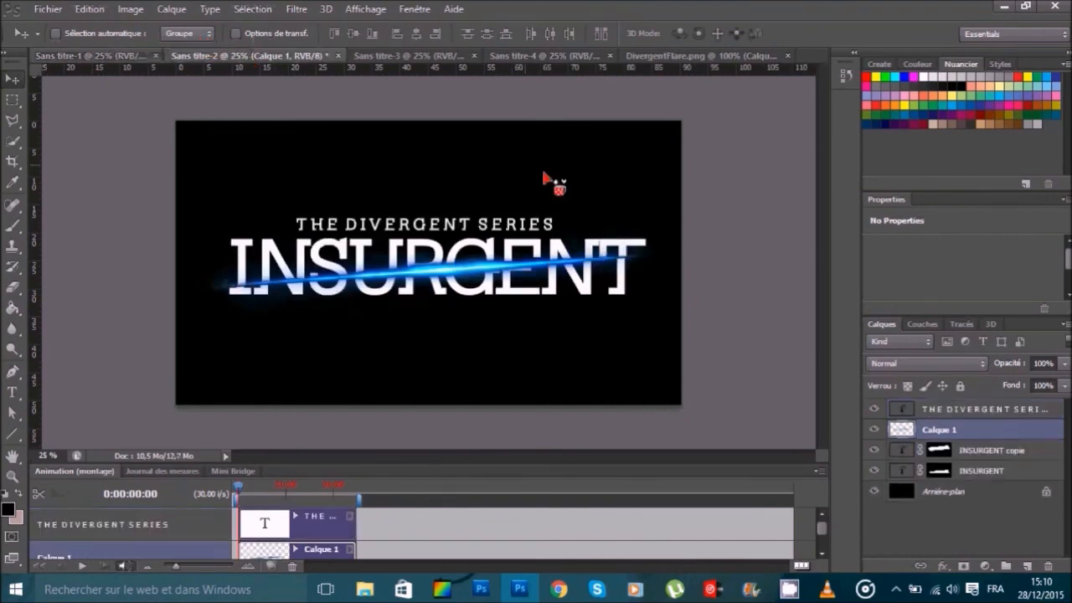